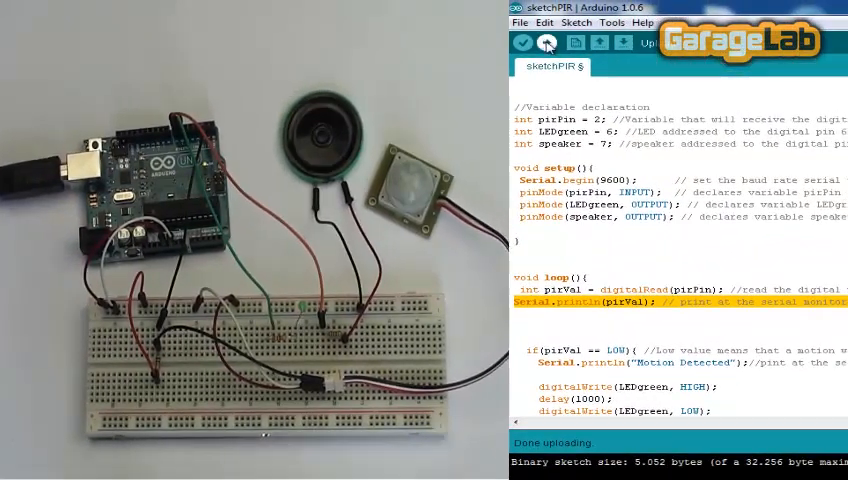
- Scroll down to the loop() code and highlight the digitalRead line of the PIR sketch
left_click(546, 44)
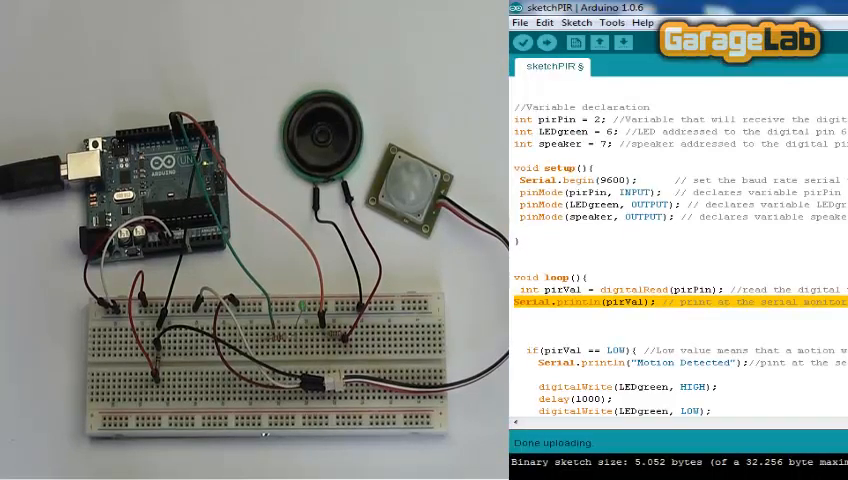
right_click(736, 310)
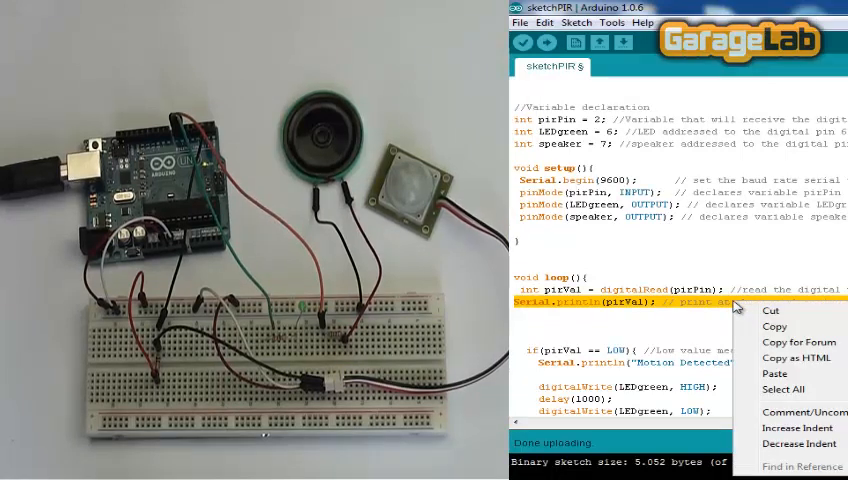
left_click(800, 410)
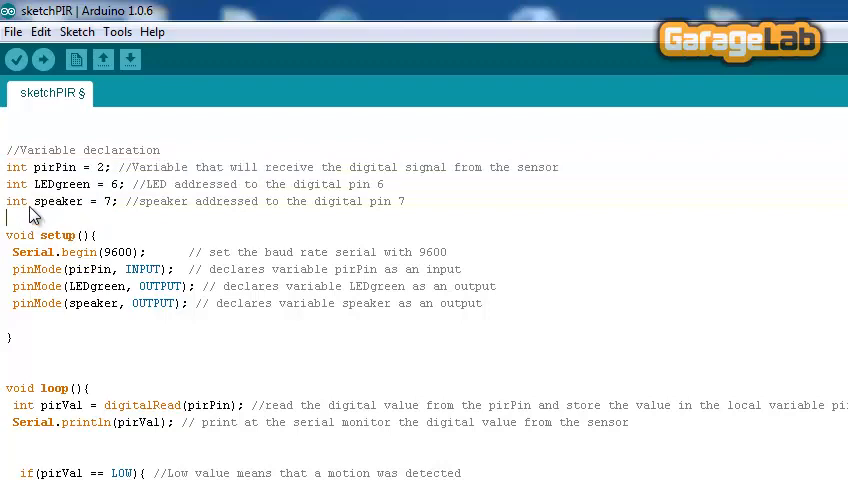
left_click_drag(8, 168, 98, 168)
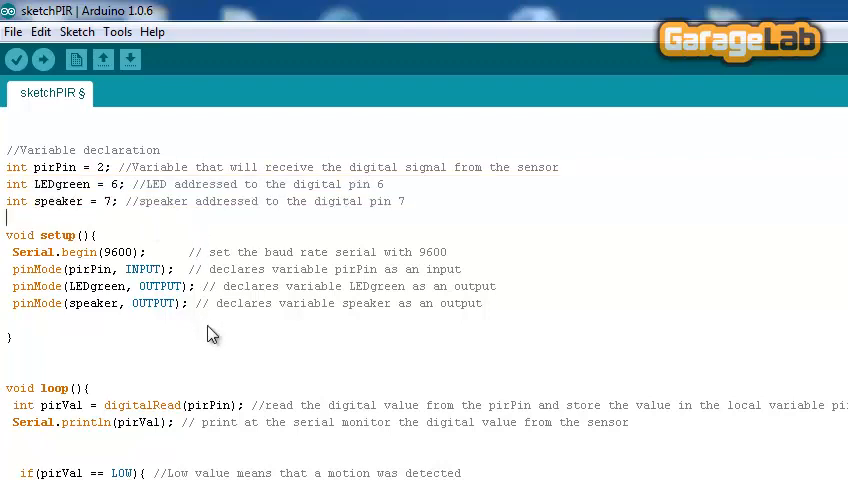
left_click_drag(30, 286, 30, 304)
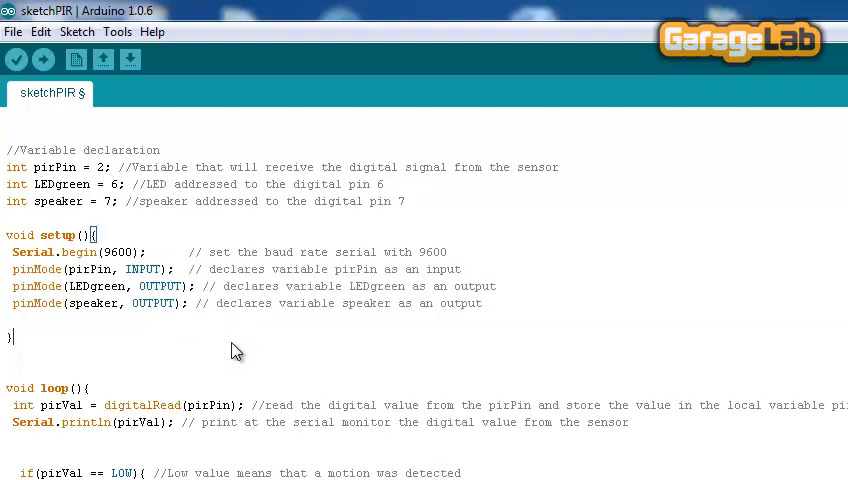
scroll("down", 3)
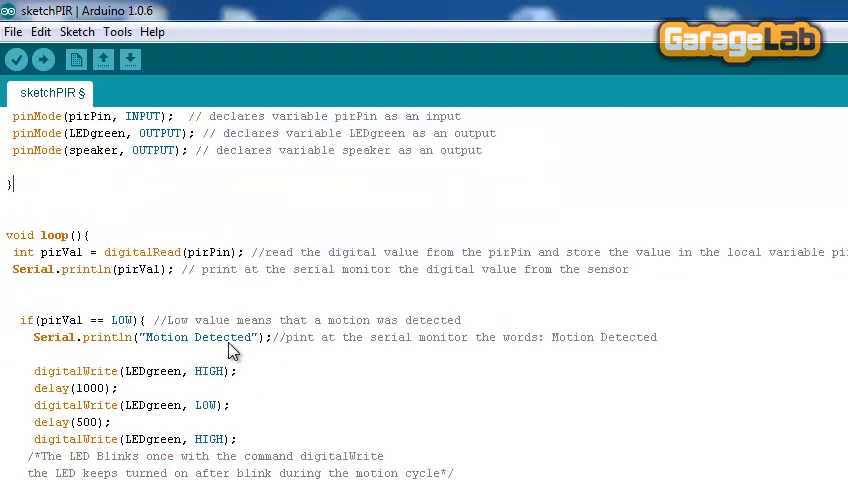
scroll("down", 3)
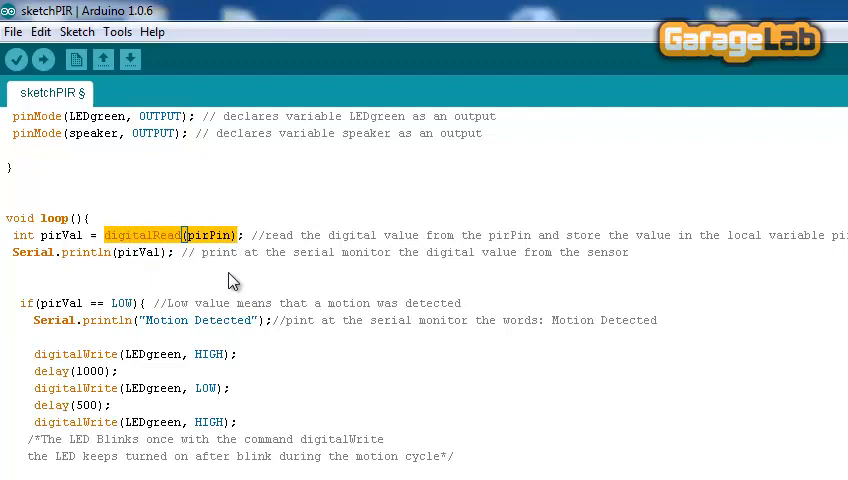
mouse_move(216, 276)
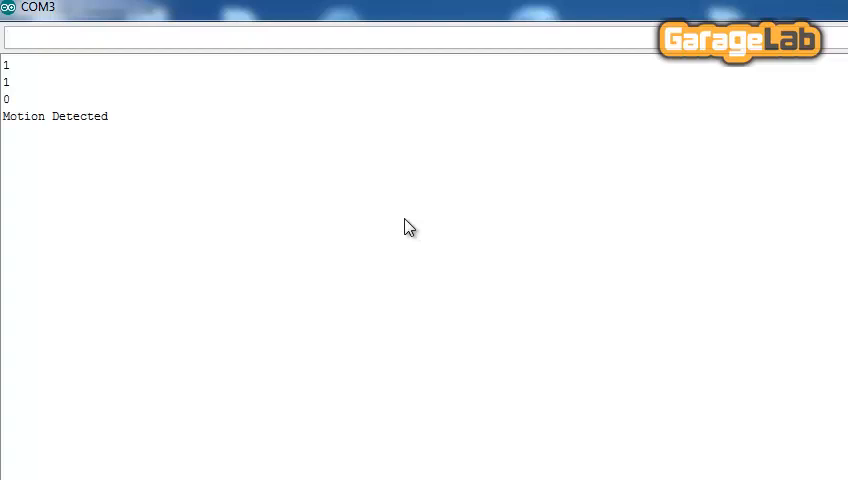
mouse_move(708, 160)
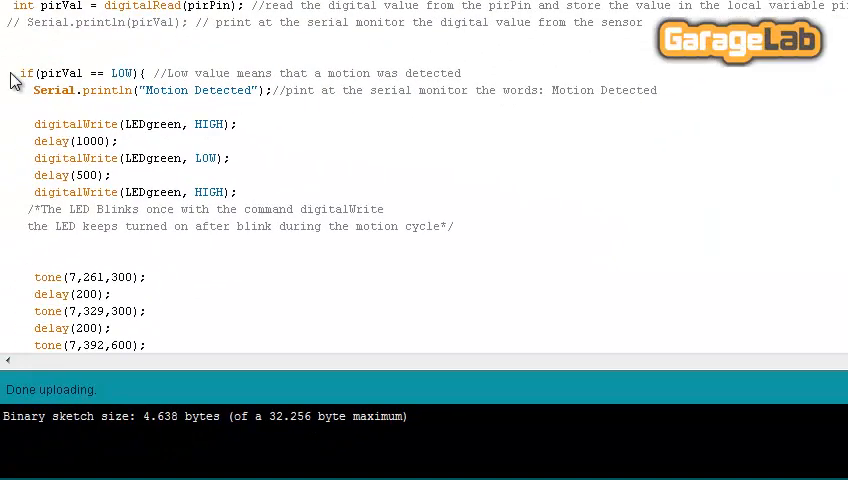
double_click(60, 72)
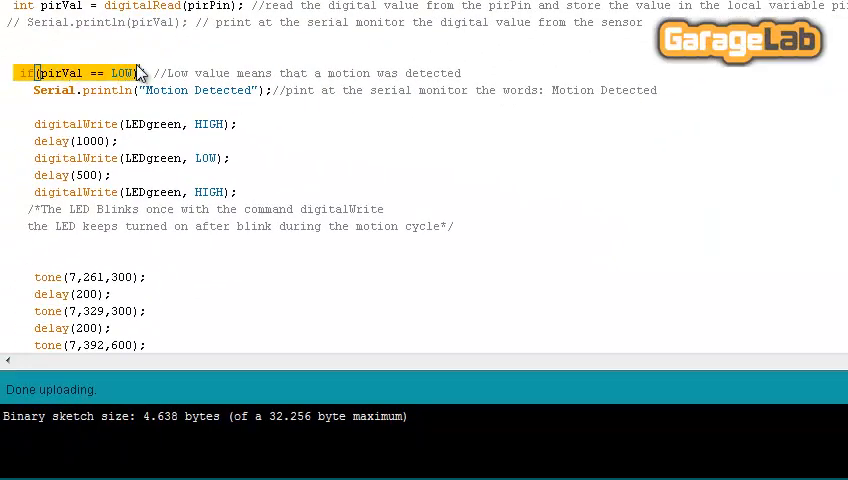
mouse_move(148, 108)
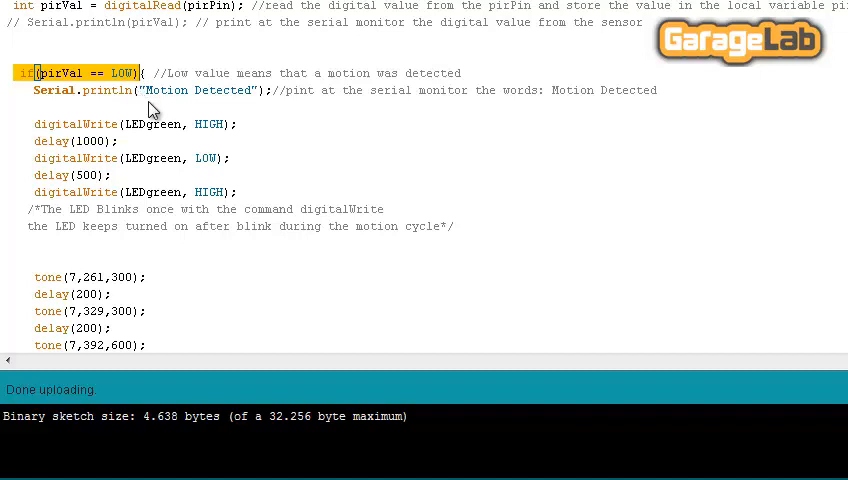
mouse_move(22, 120)
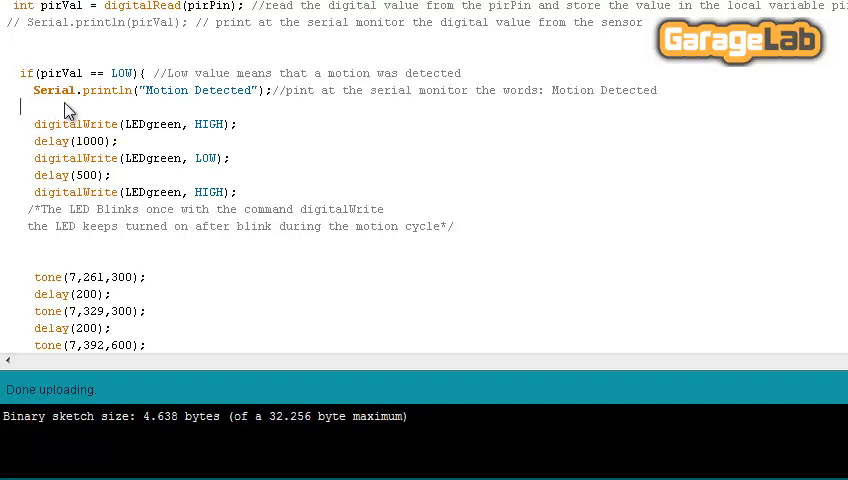
mouse_move(168, 110)
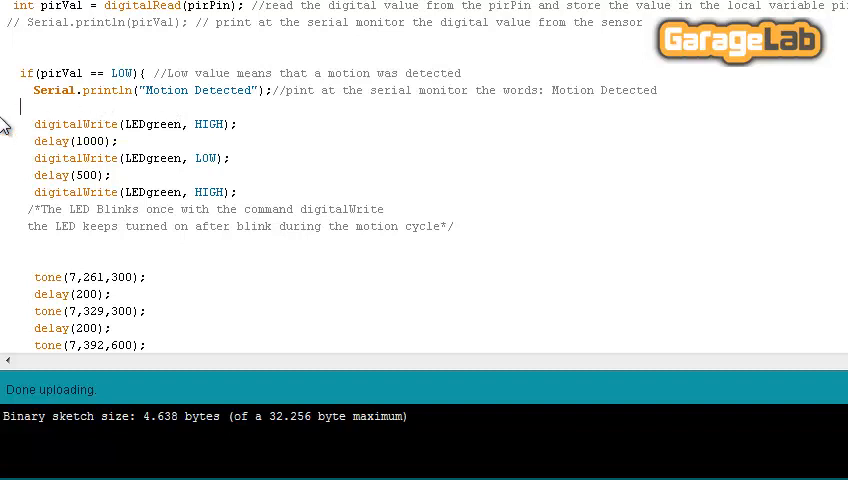
mouse_move(24, 148)
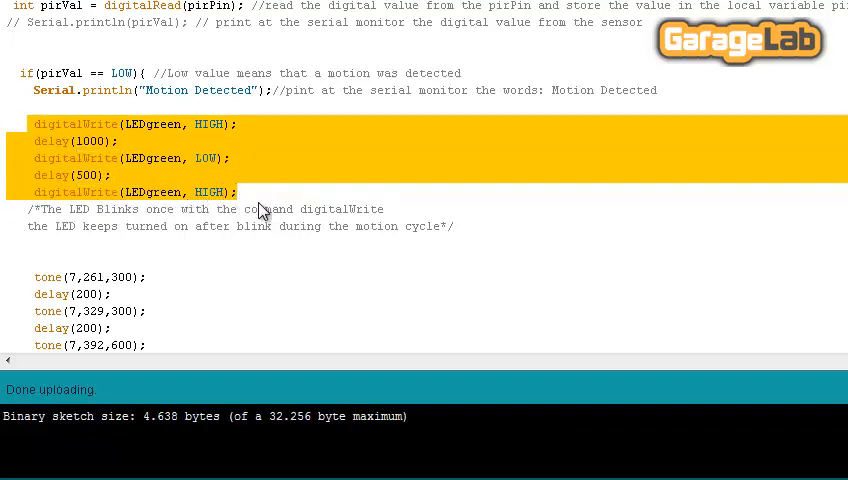
mouse_move(444, 254)
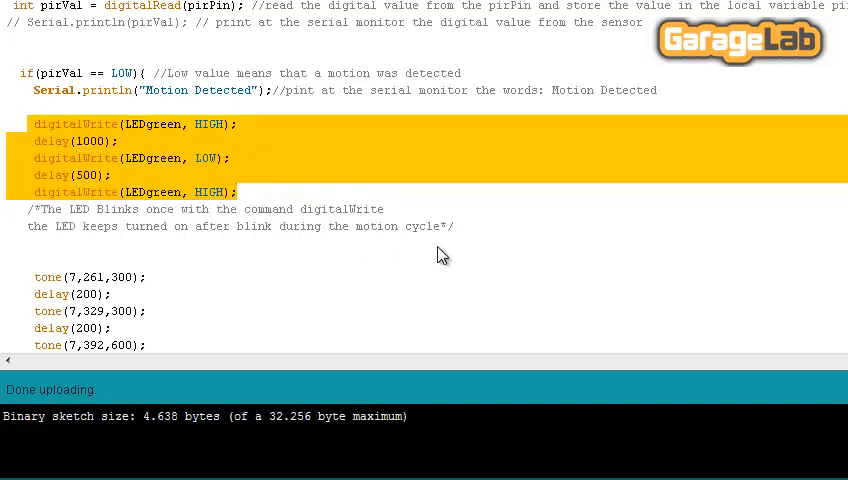
mouse_move(476, 236)
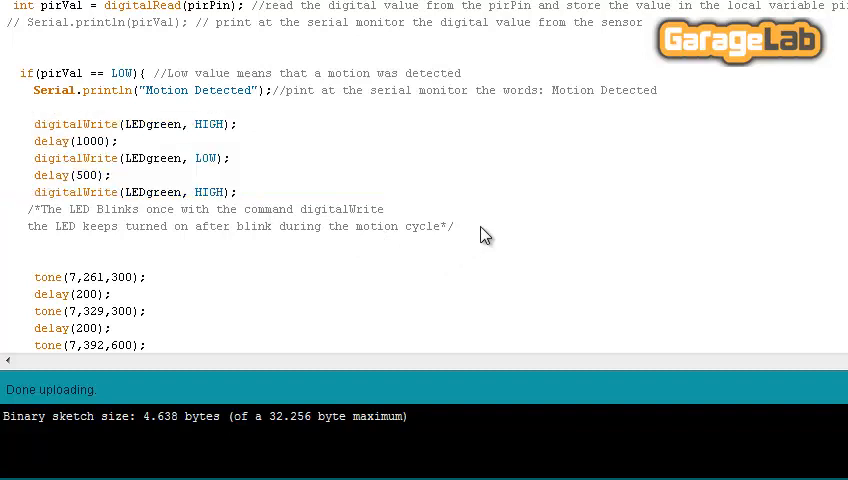
scroll("down", 3)
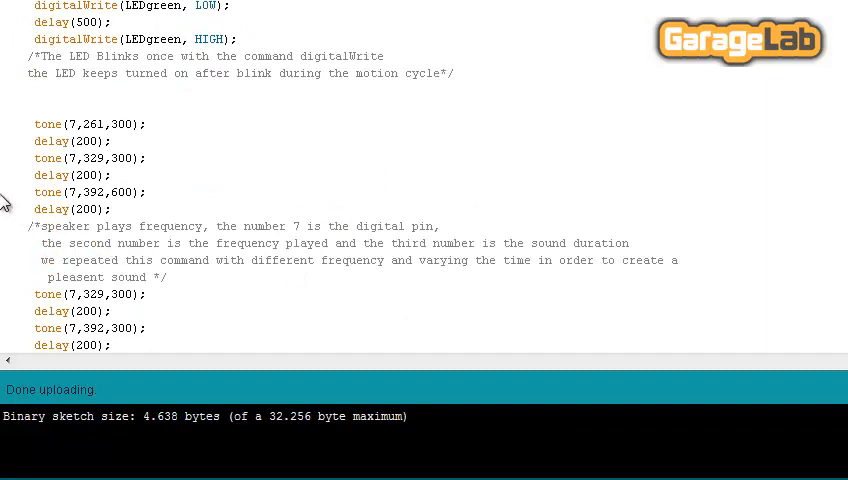
double_click(48, 122)
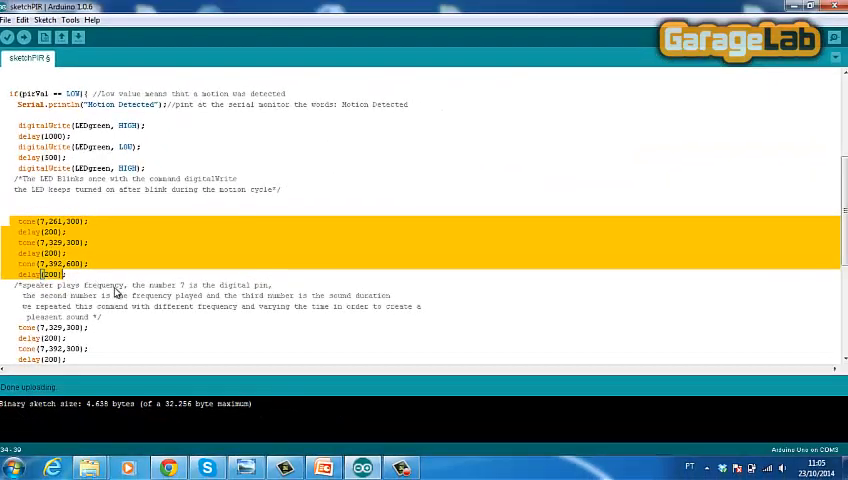
scroll("down", 3)
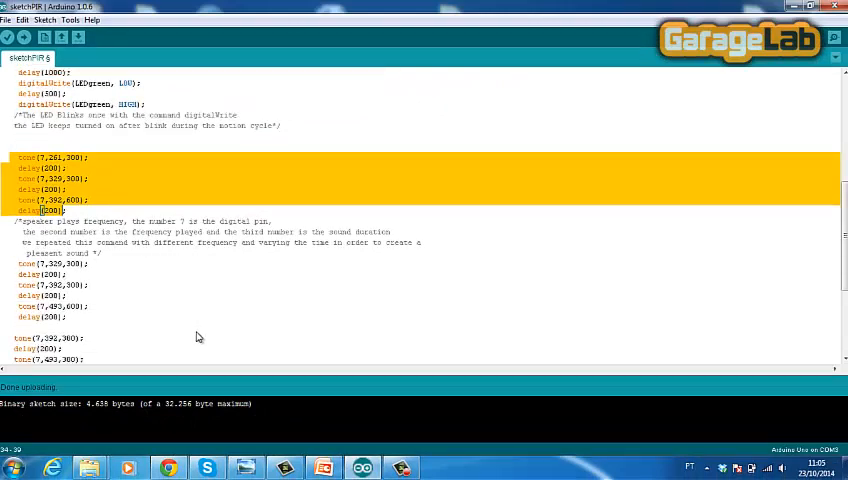
scroll("down", 3)
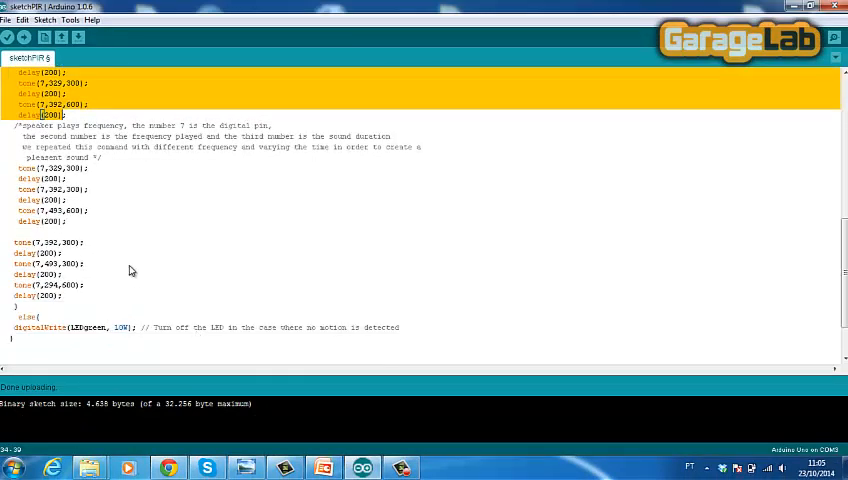